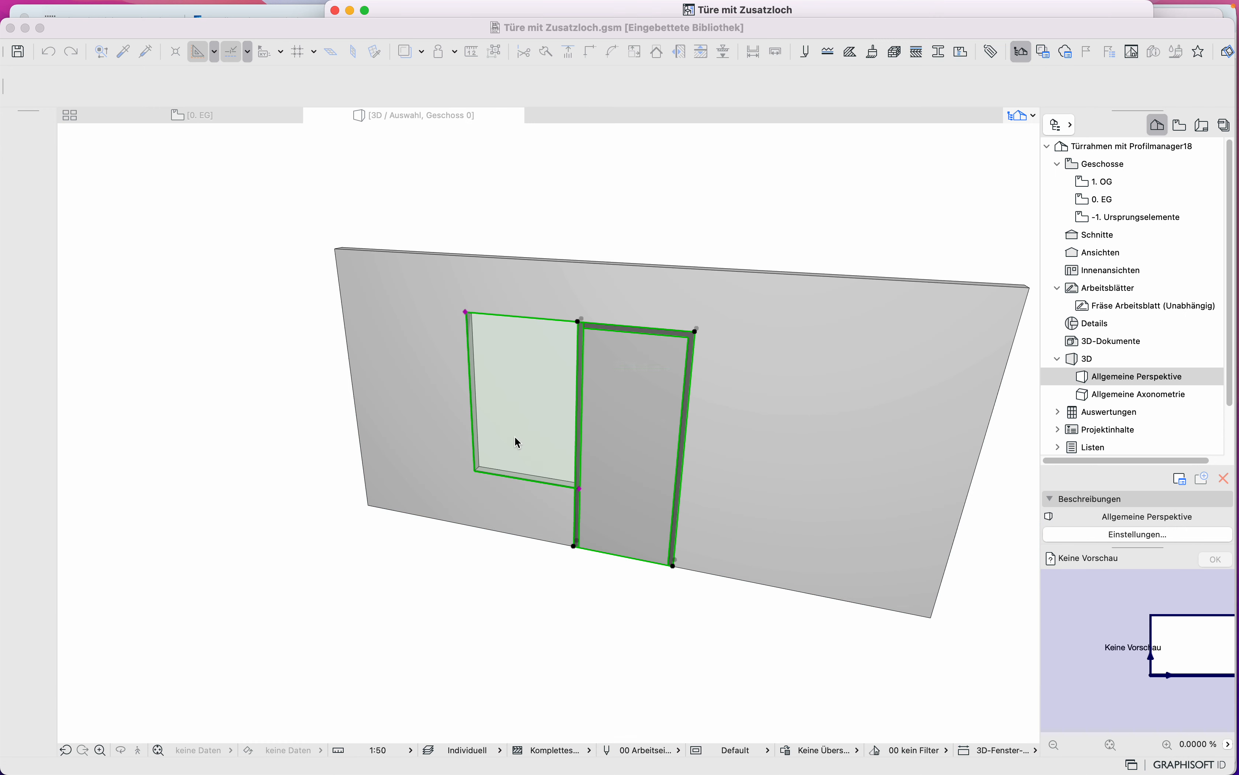
Bring the project window with the 3D wall, door and glazed hole forward
click(120, 9)
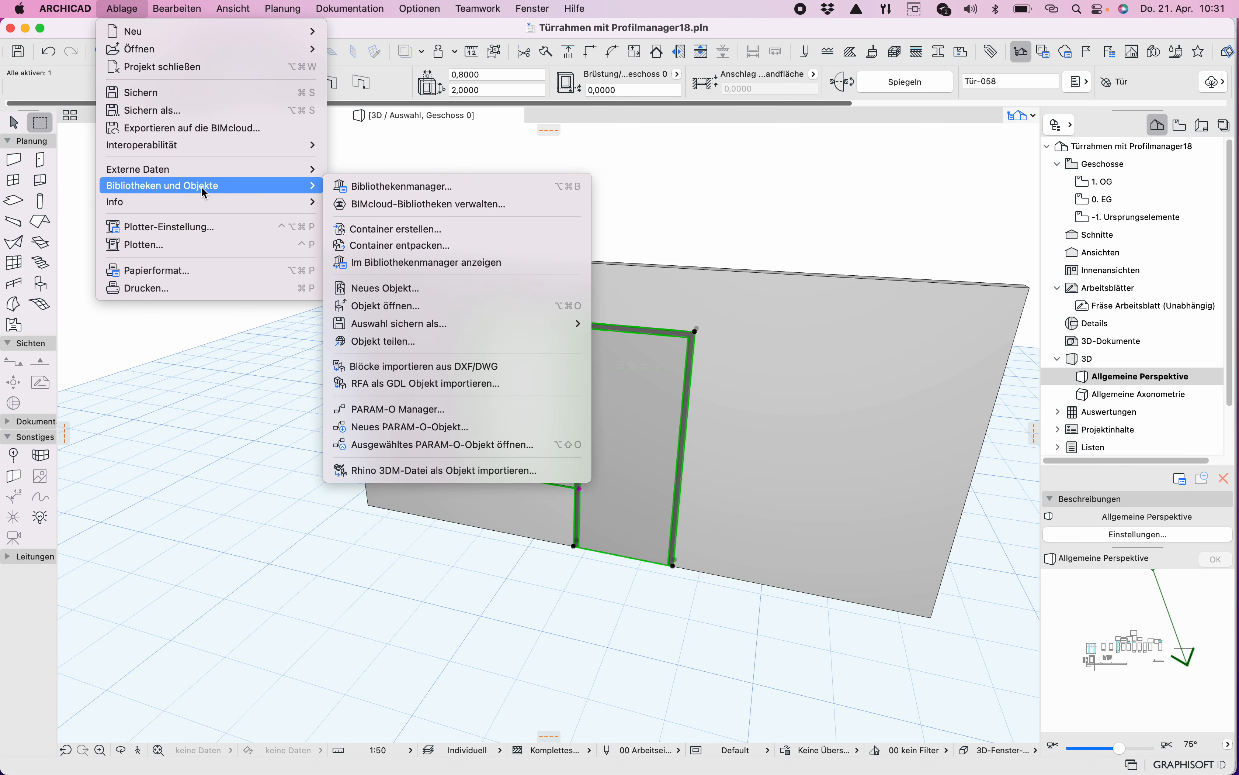
mouse_move(399, 311)
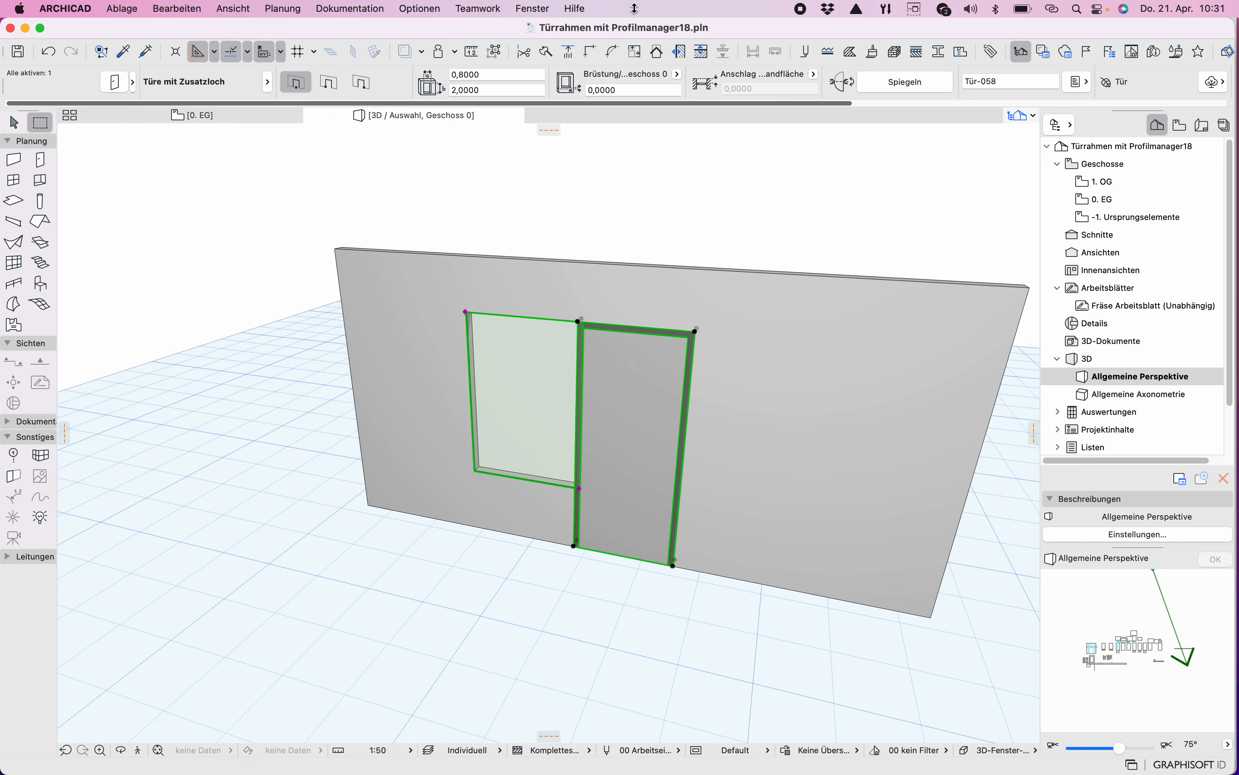
mouse_move(269, 43)
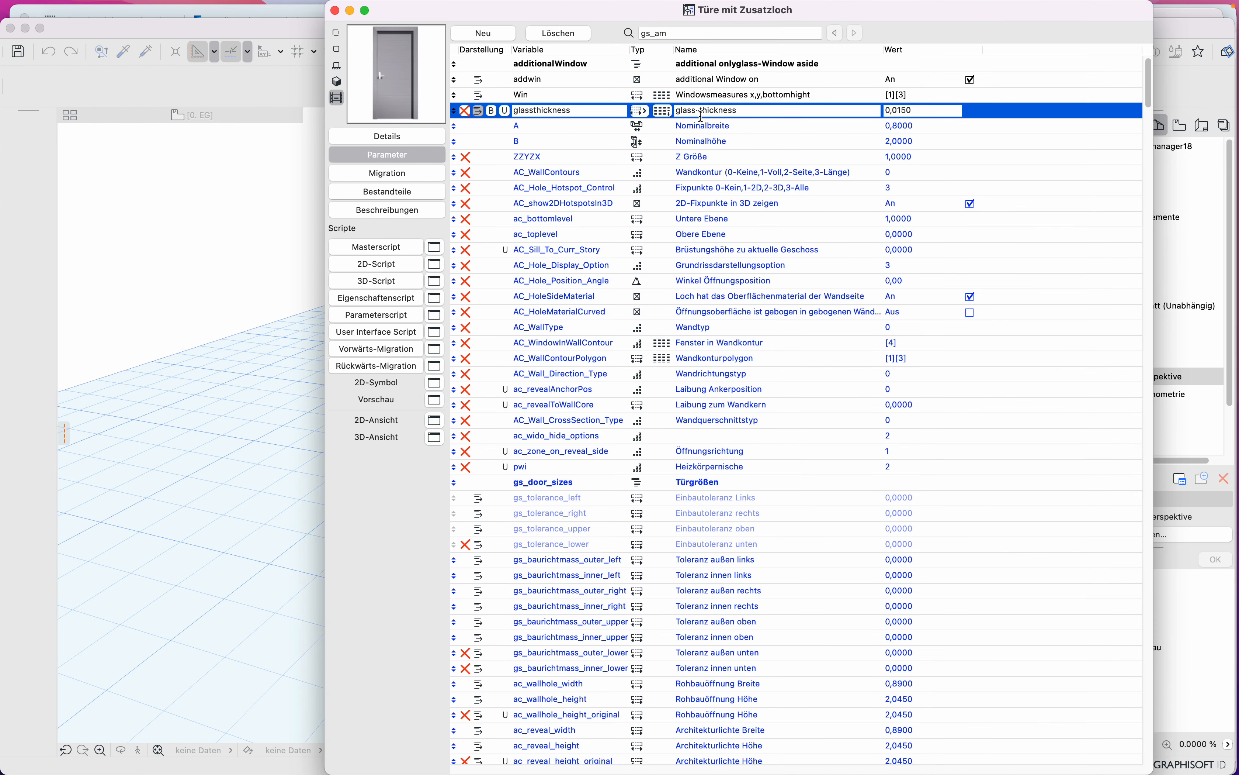
mouse_move(582, 91)
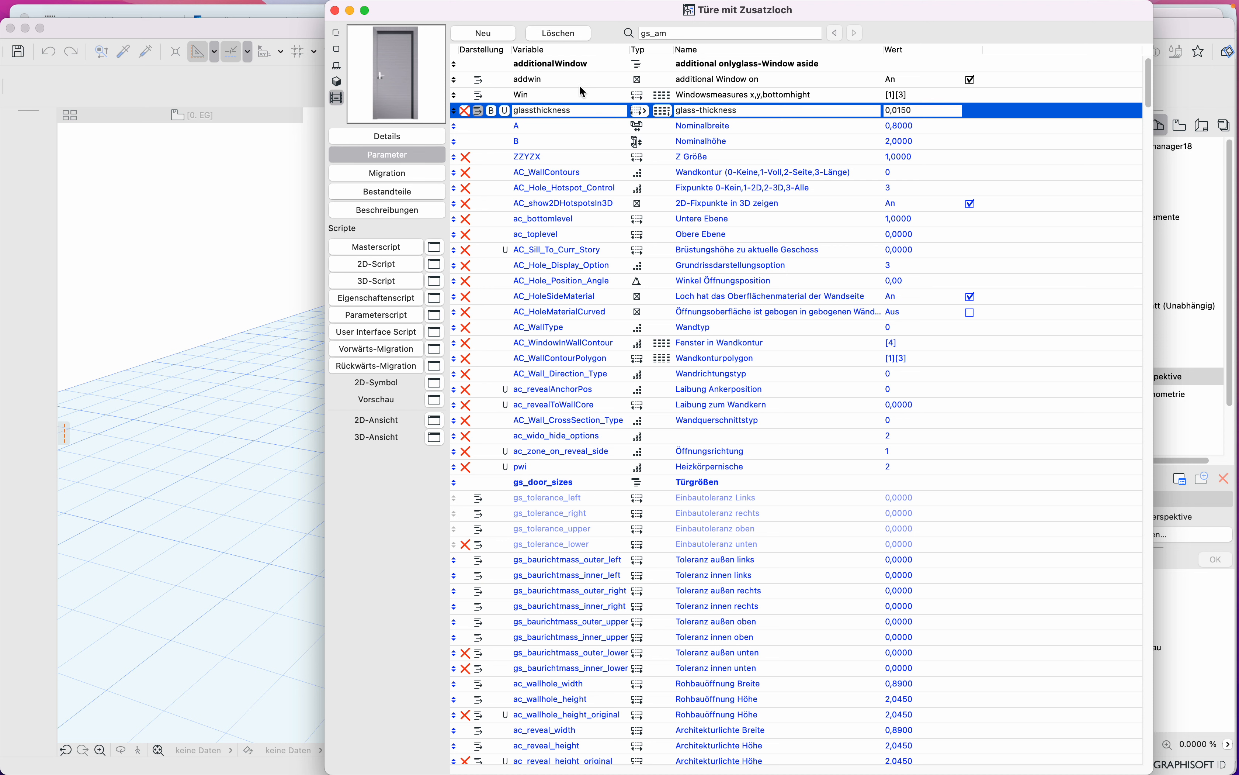
mouse_move(530, 83)
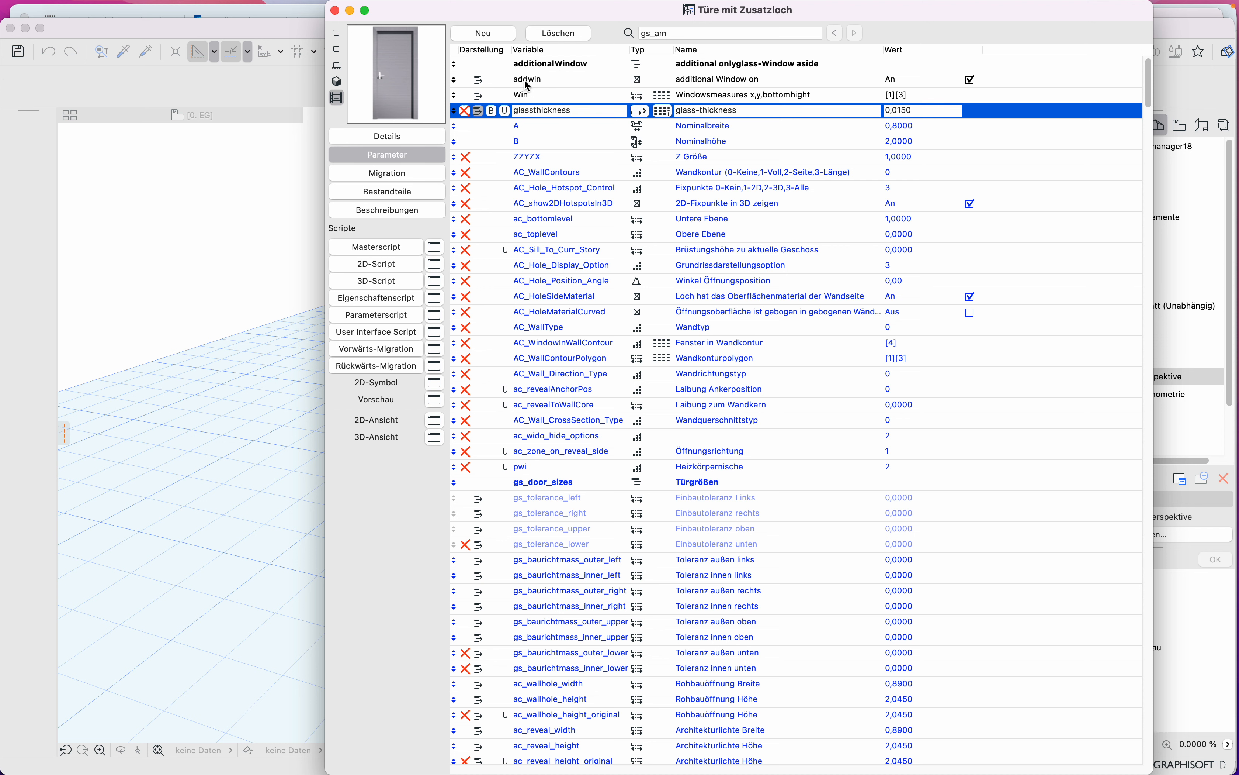
mouse_move(772, 98)
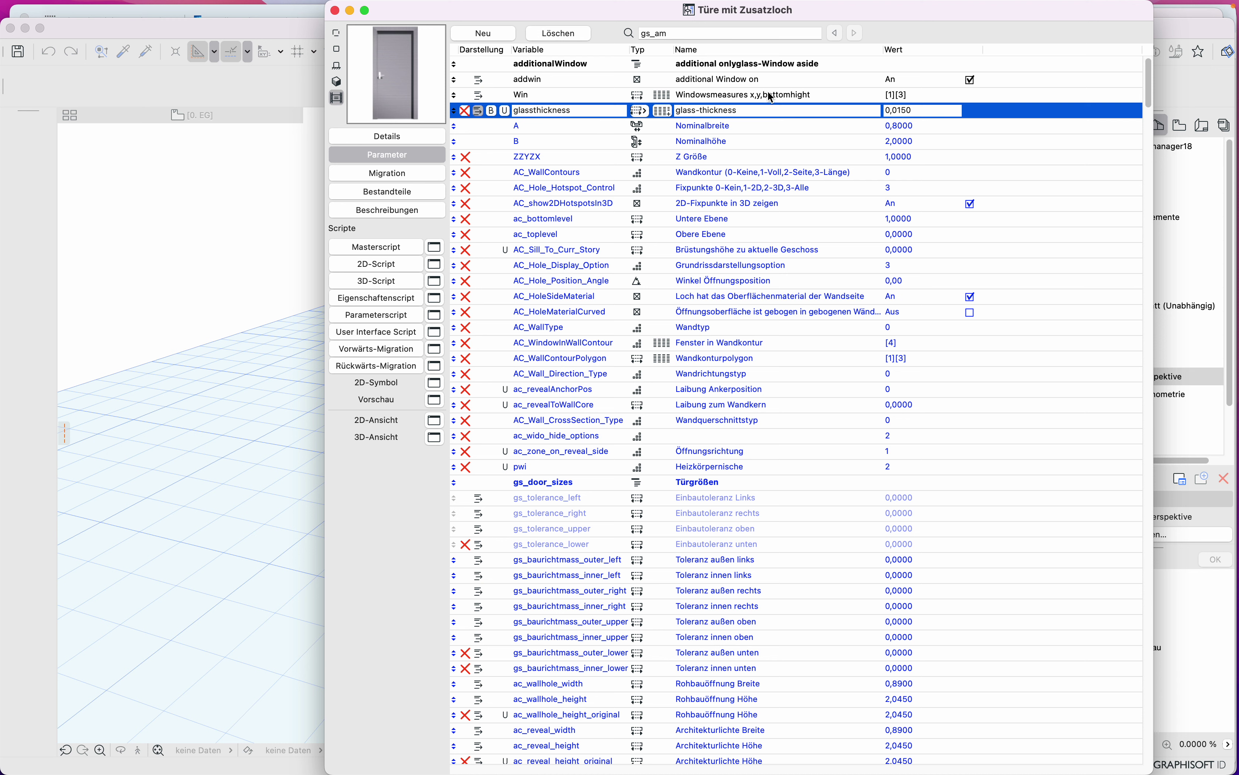
Check the Win array values, then show the door object's 3D script
click(969, 95)
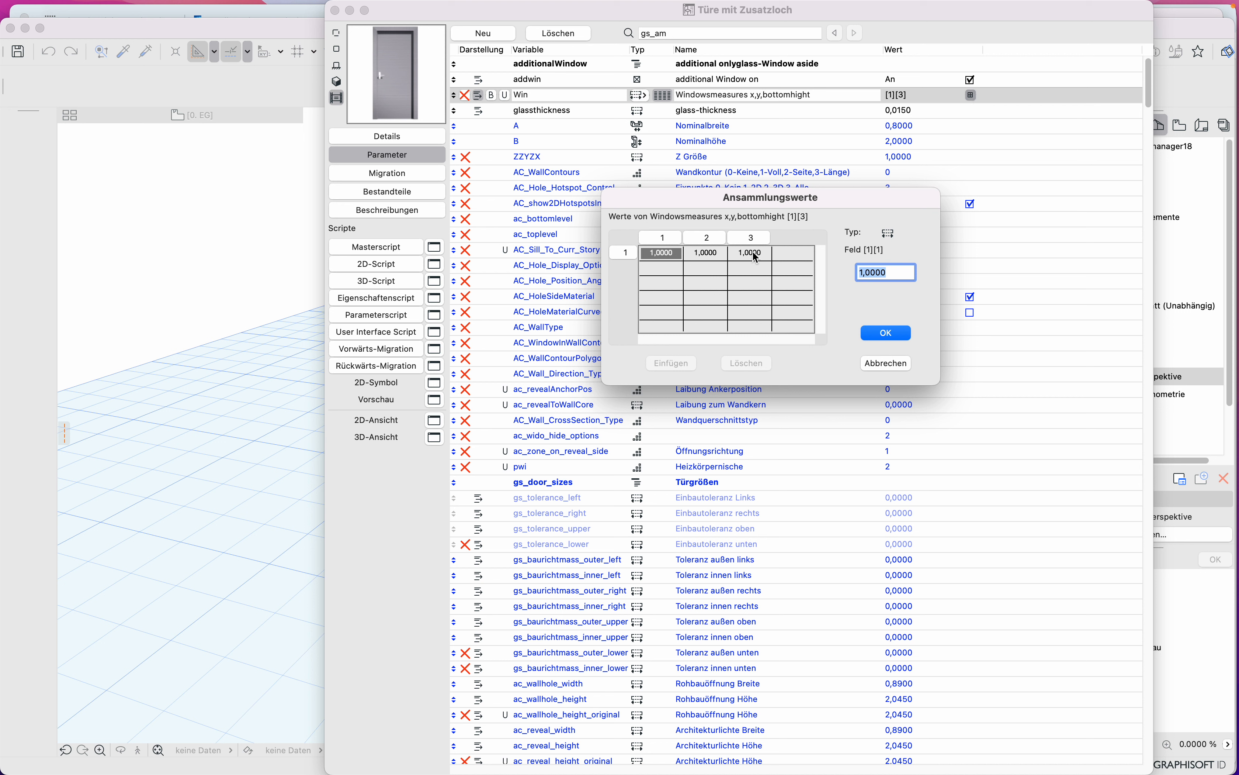
click(885, 332)
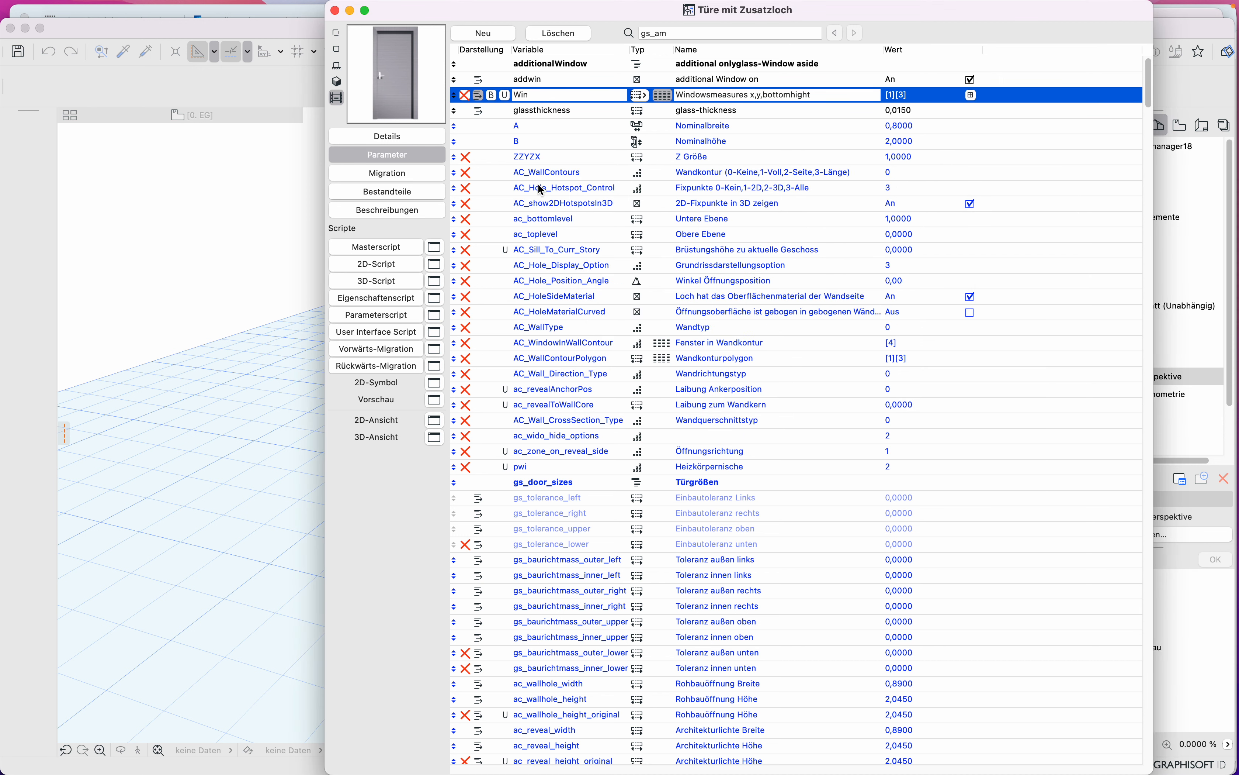
click(376, 280)
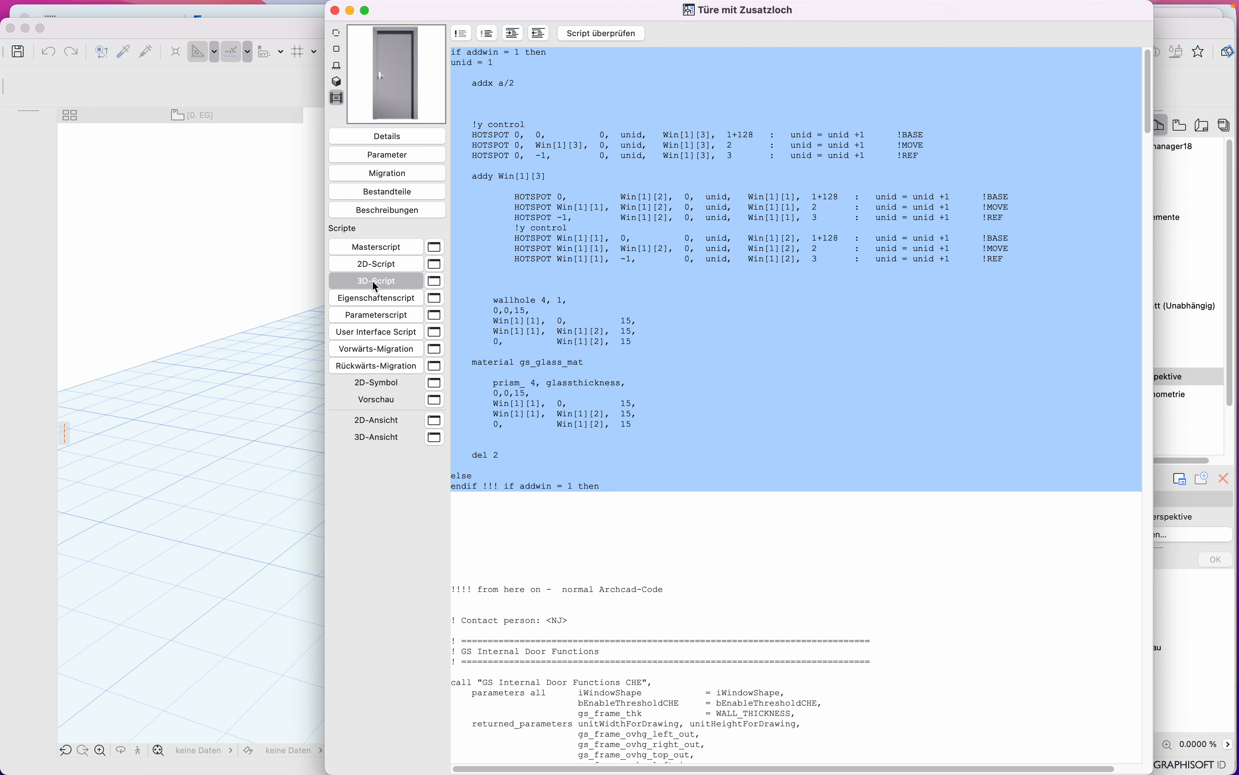
Scroll through the extra-hole 3D script, then select the door on the 0. EG plan
click(581, 54)
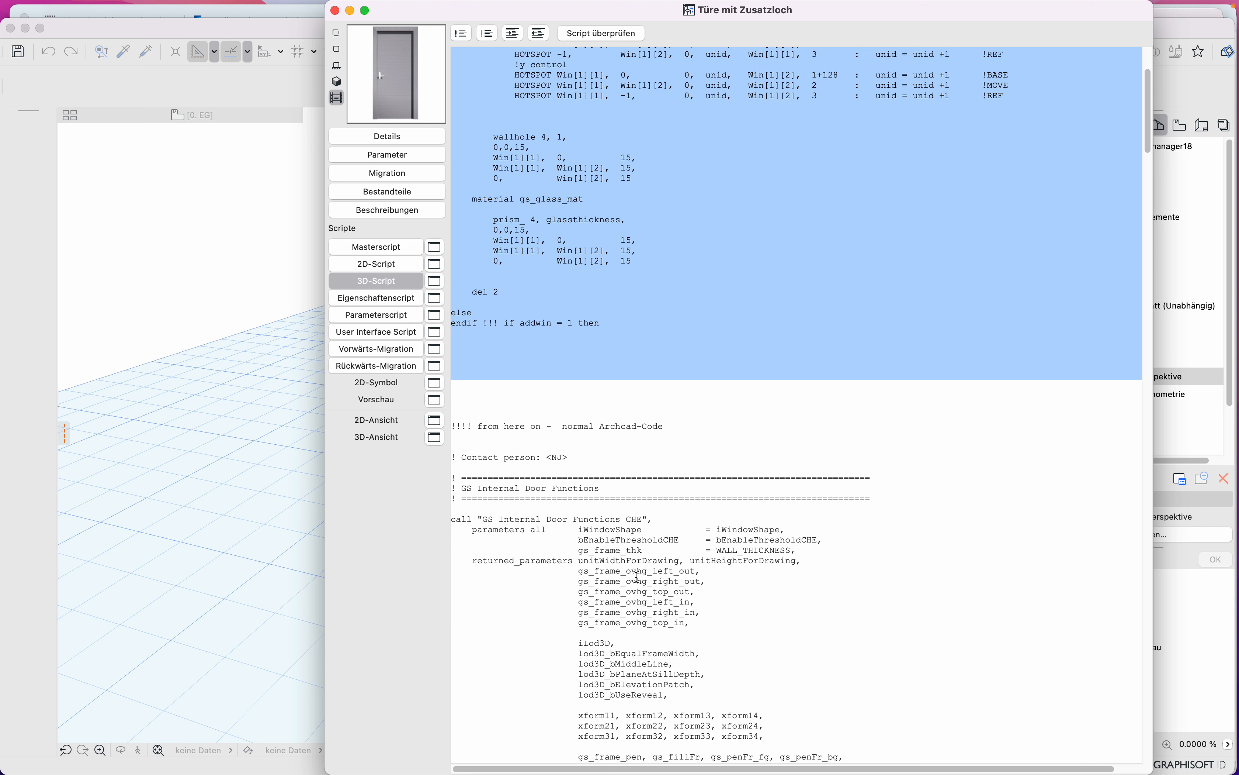
scroll(down, 3)
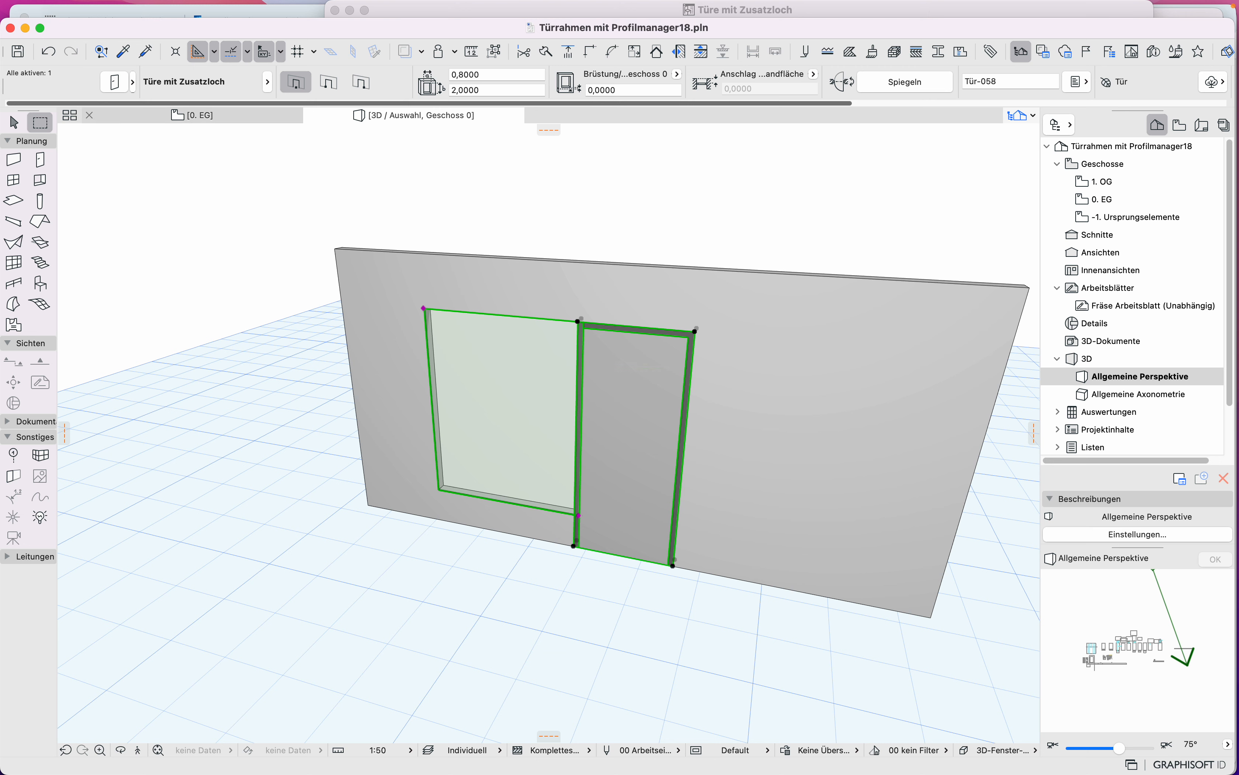
click(200, 115)
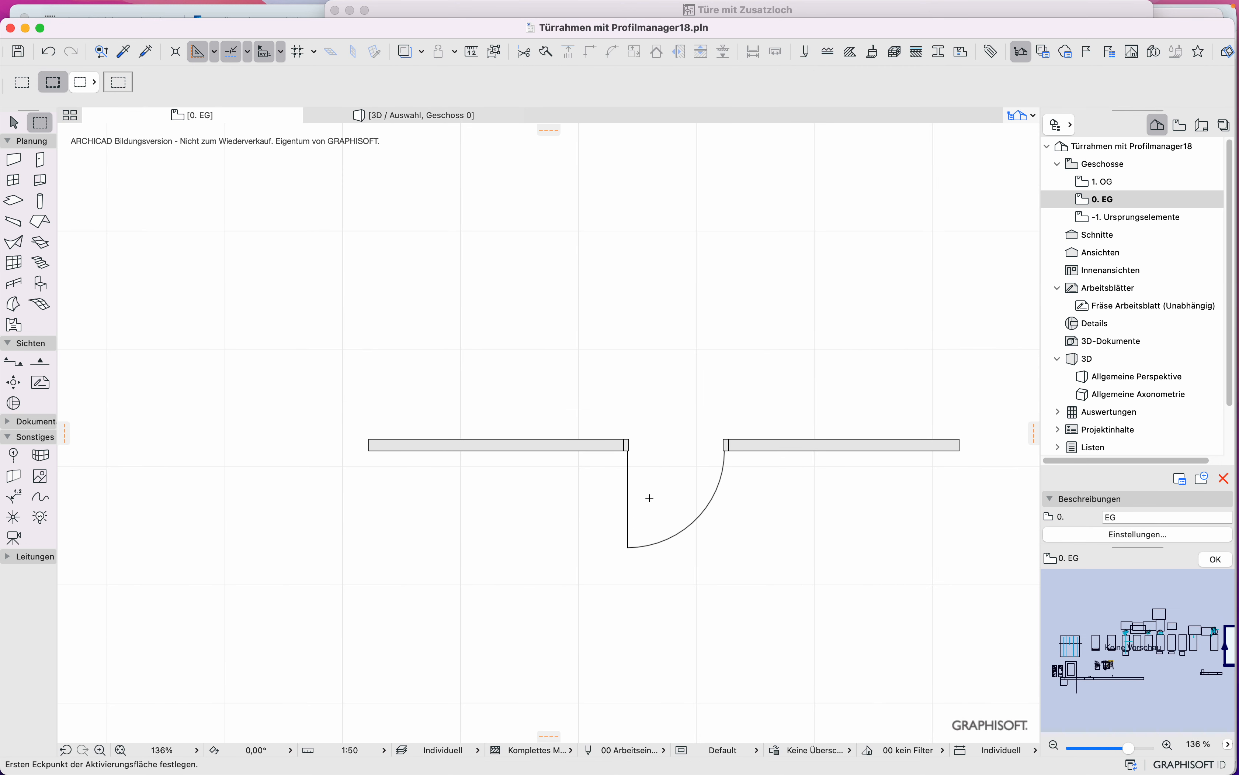
mouse_move(695, 464)
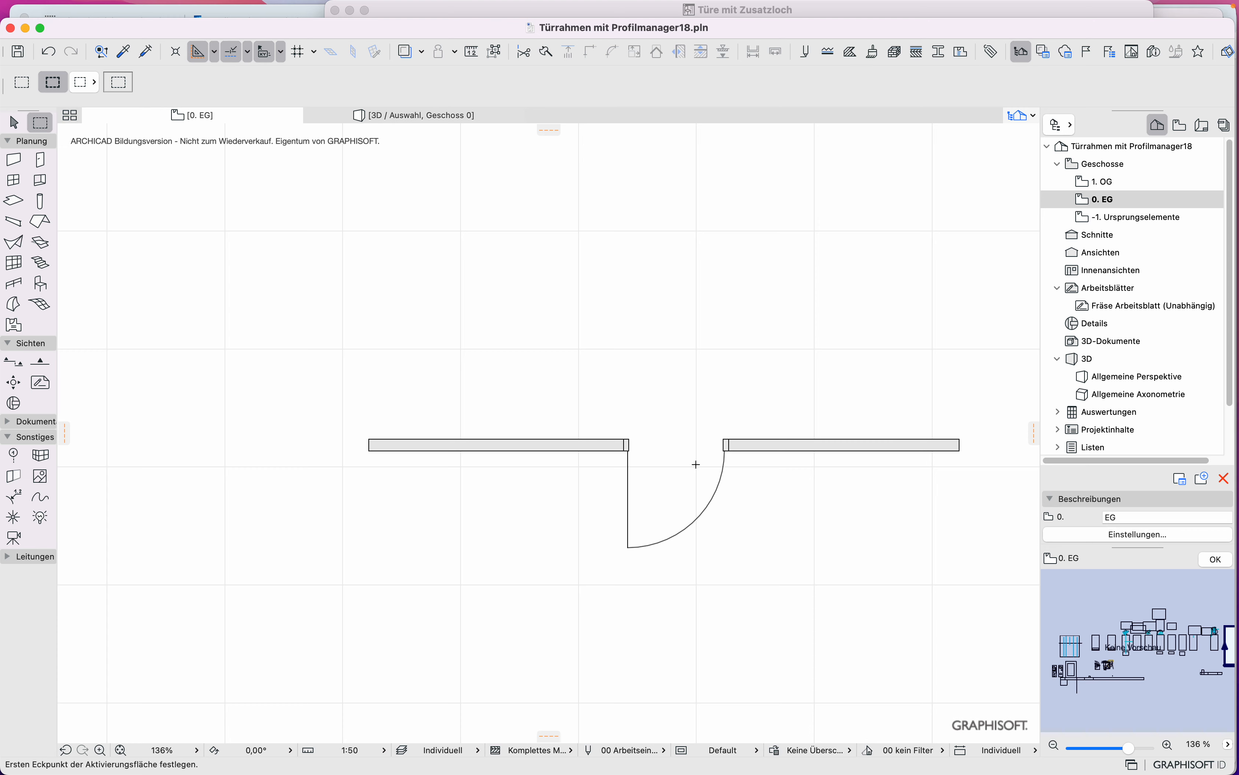
click(676, 451)
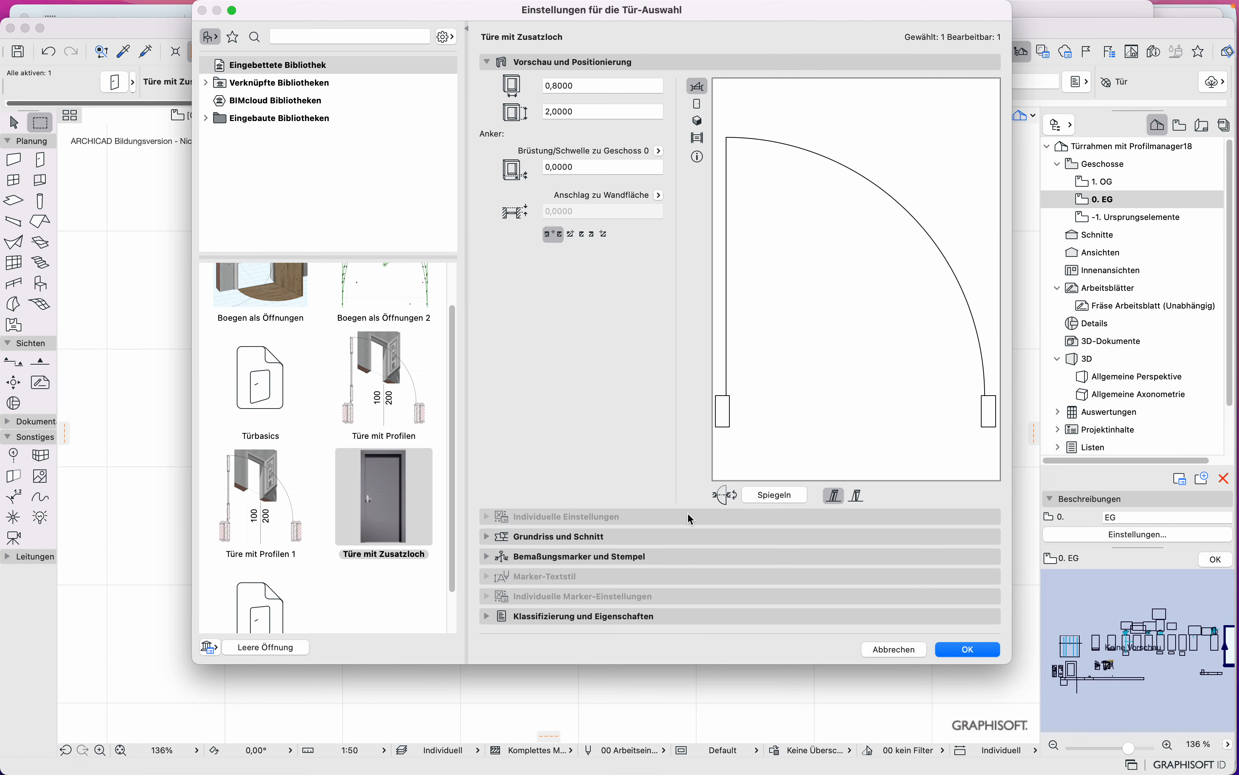
mouse_move(567, 522)
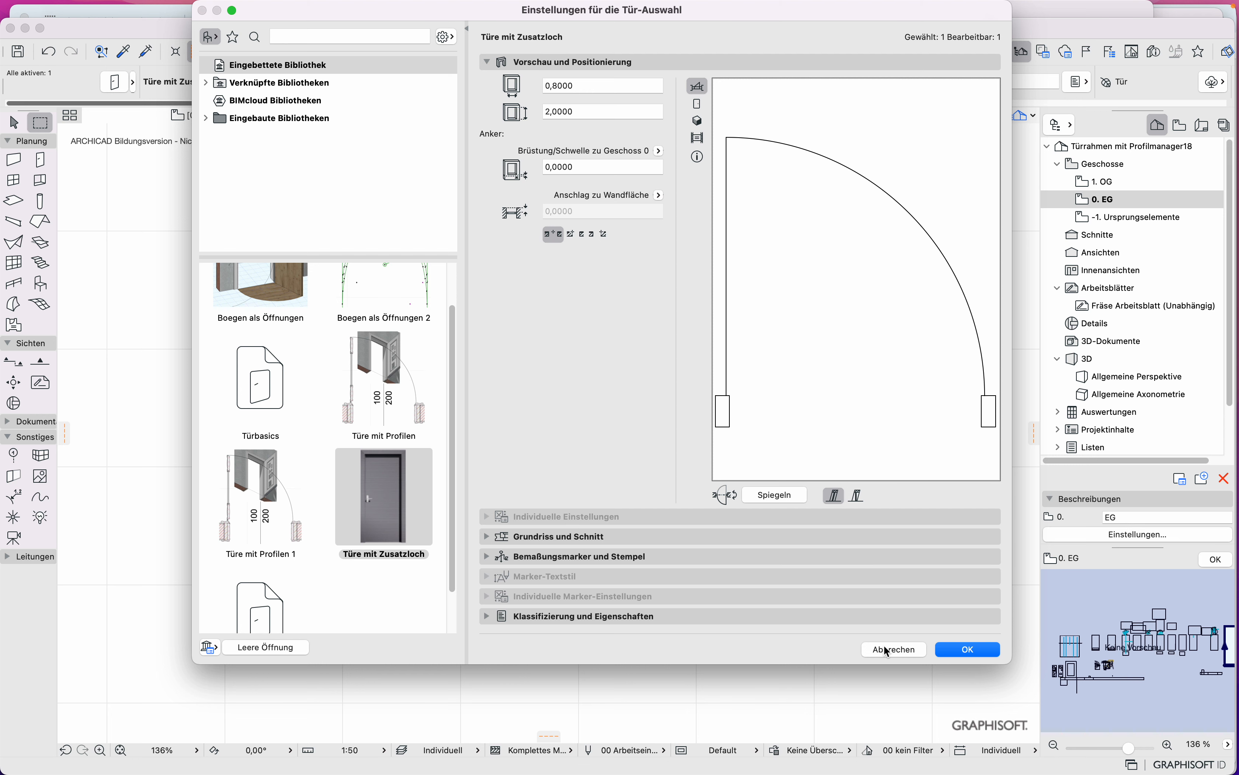
Leave the door settings with Abbrechen, changing nothing
click(968, 649)
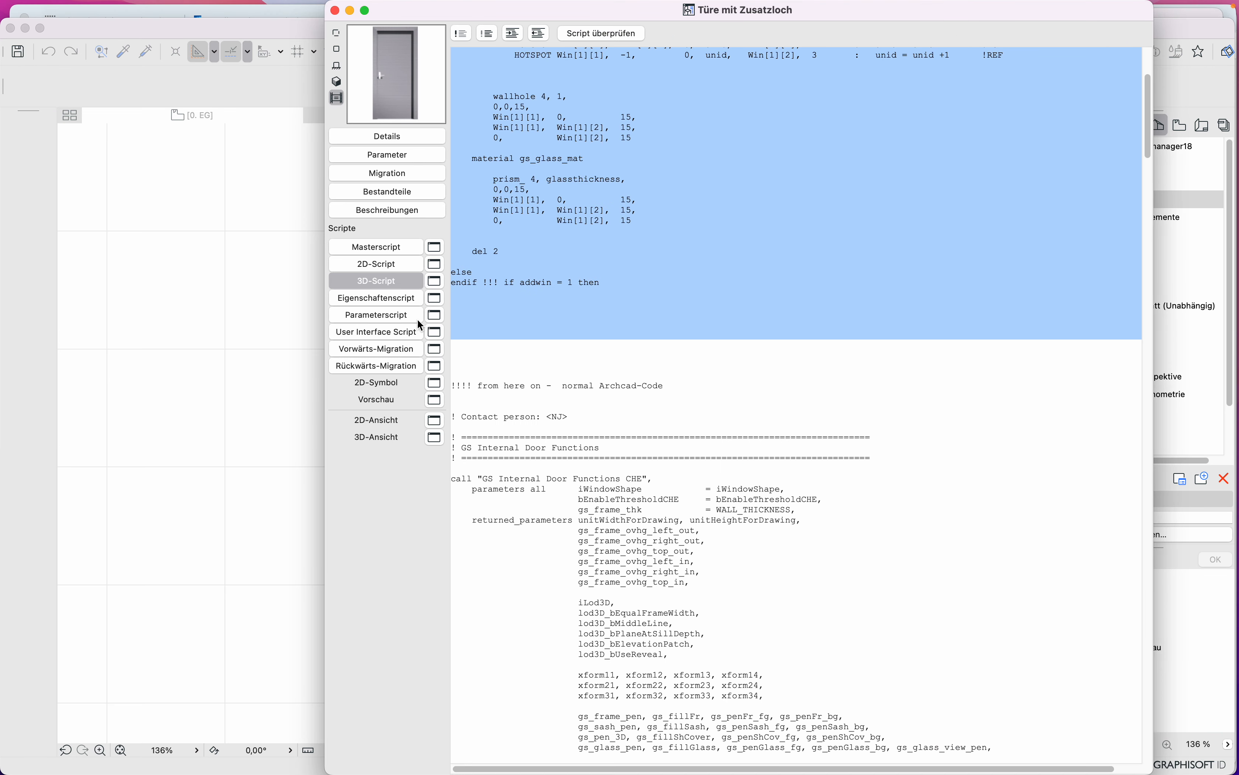
mouse_move(413, 319)
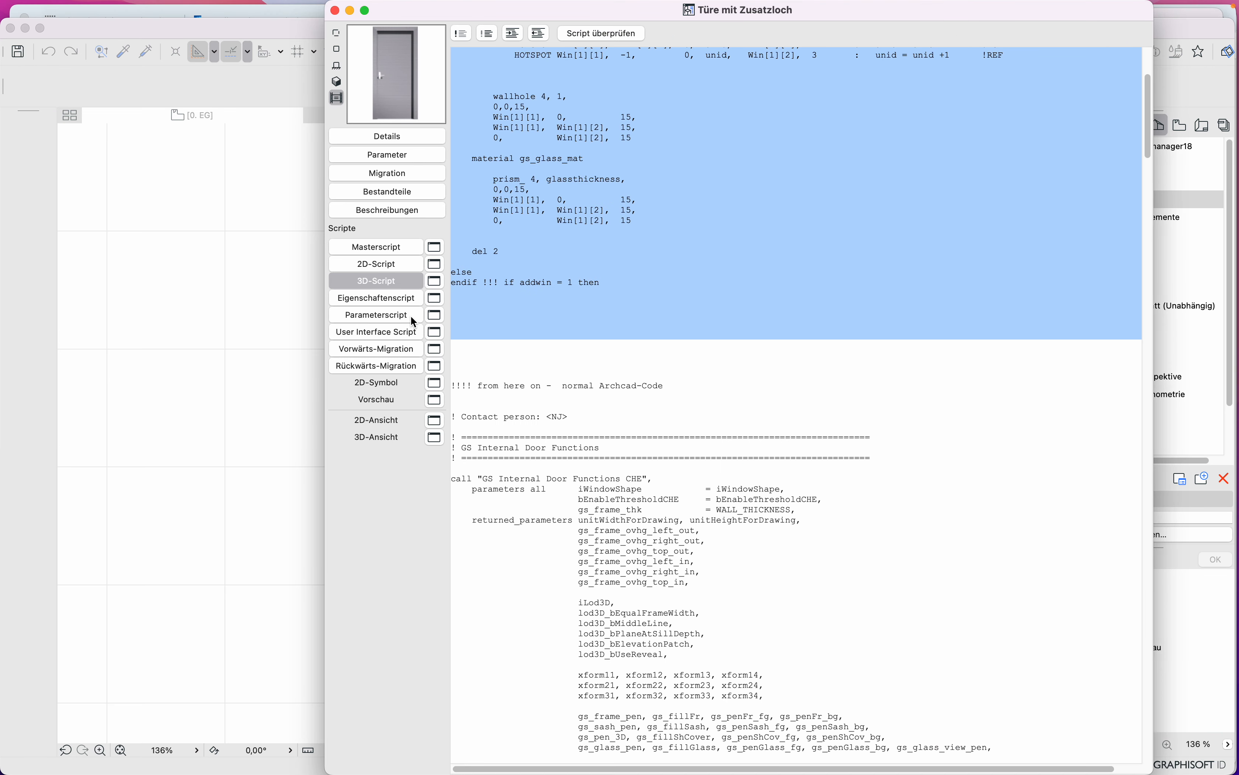
Show the door object's User Interface Script with its tab pages
click(375, 332)
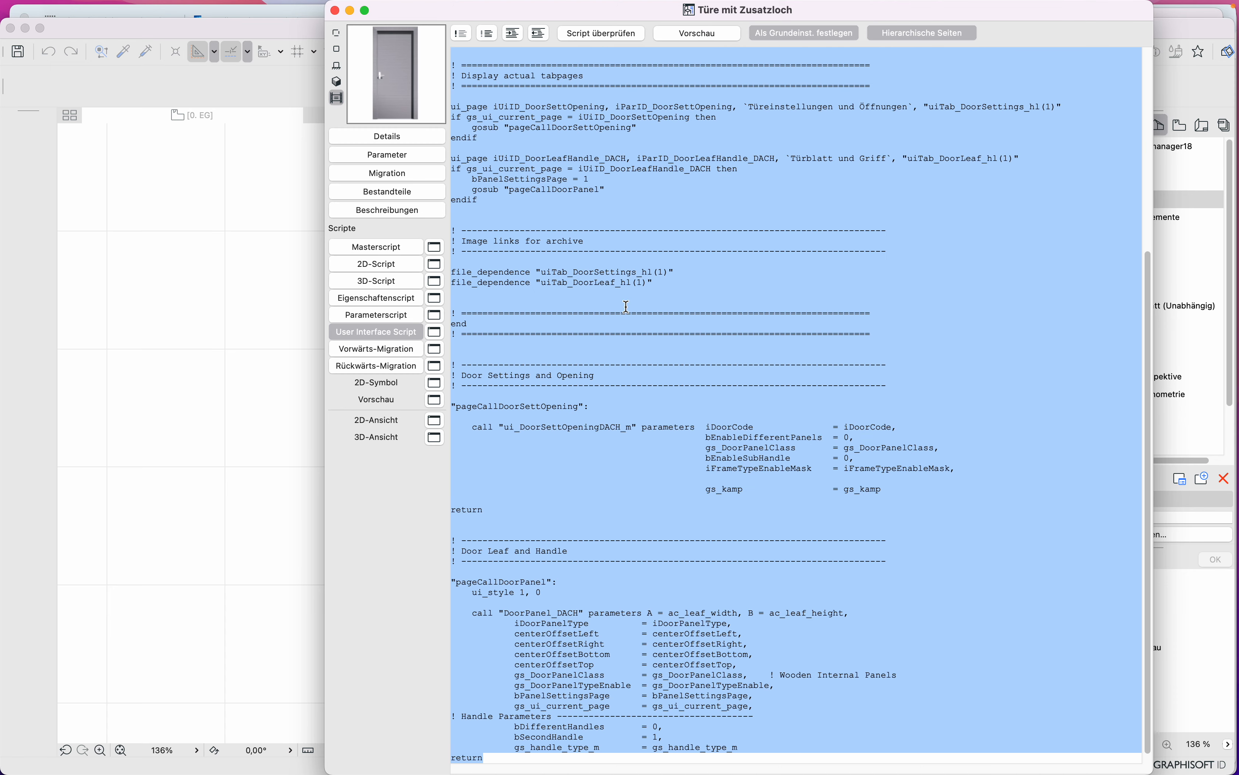
mouse_move(632, 276)
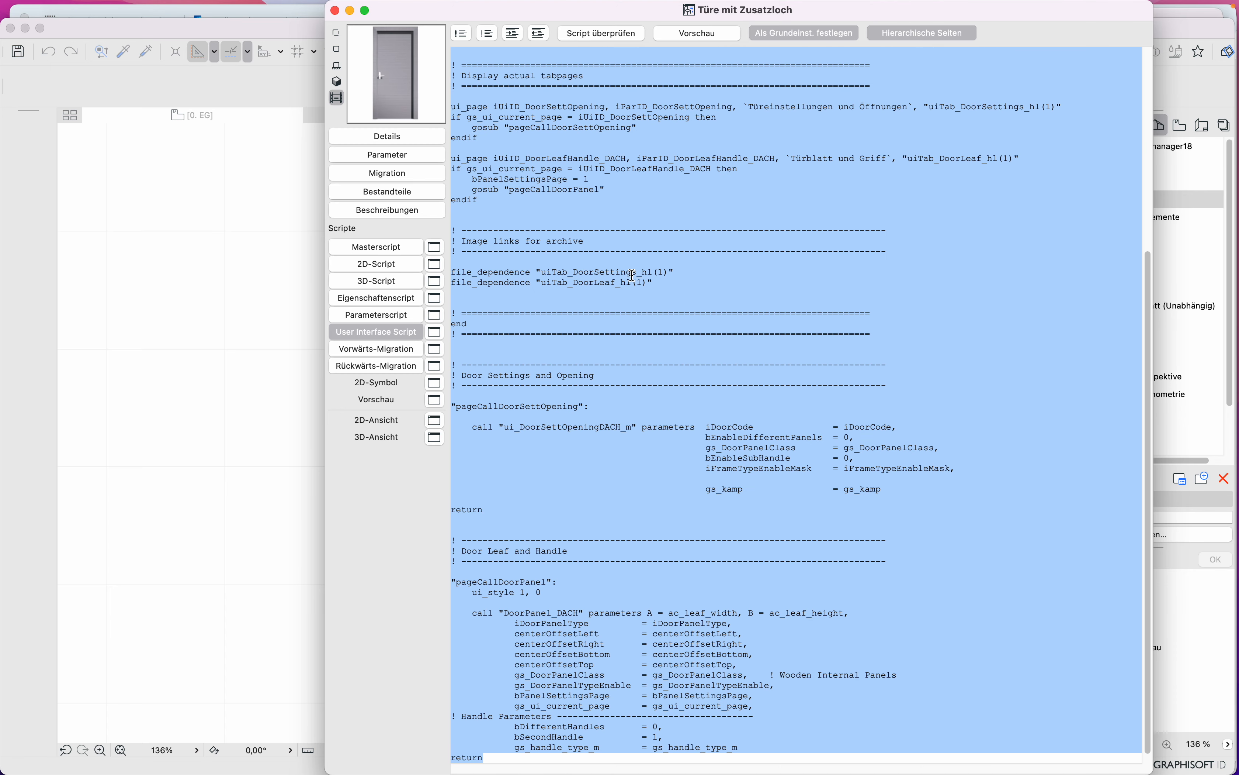
mouse_move(665, 215)
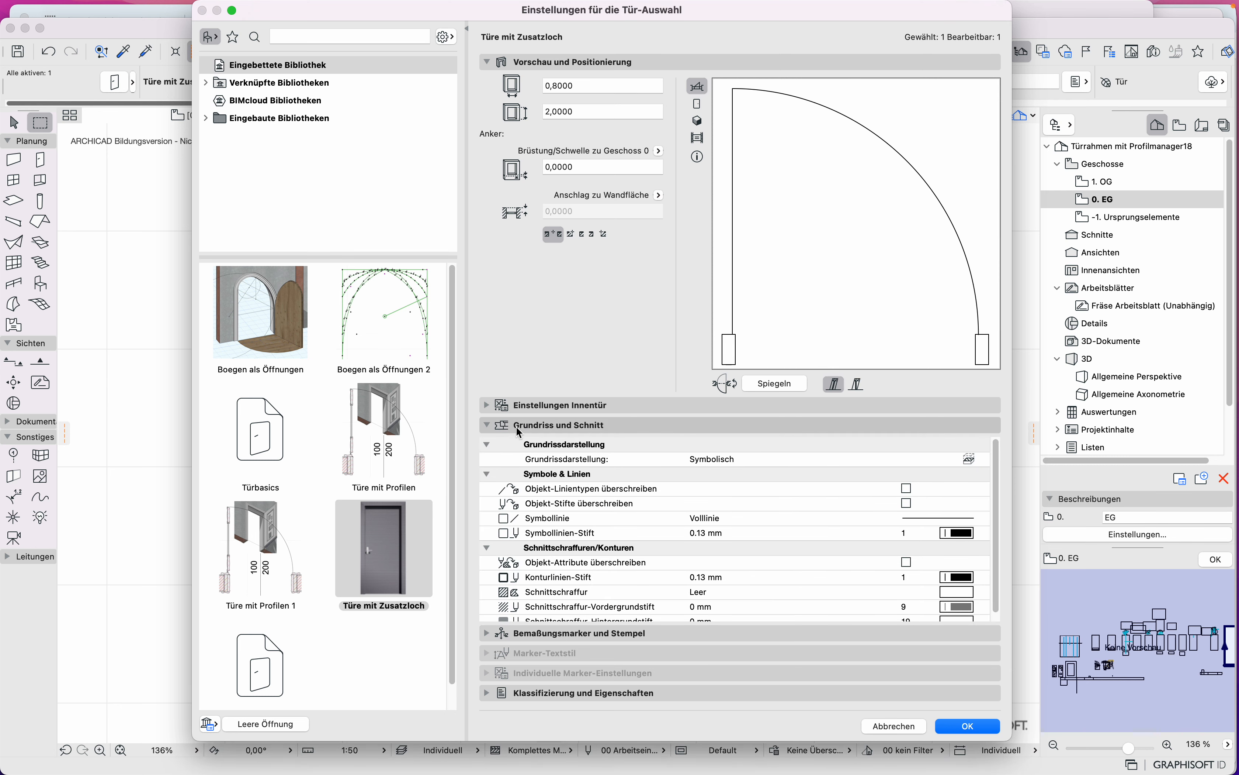
Set Grundrissdarstellung to Projiziert mit Untersicht and confirm with OK
click(982, 459)
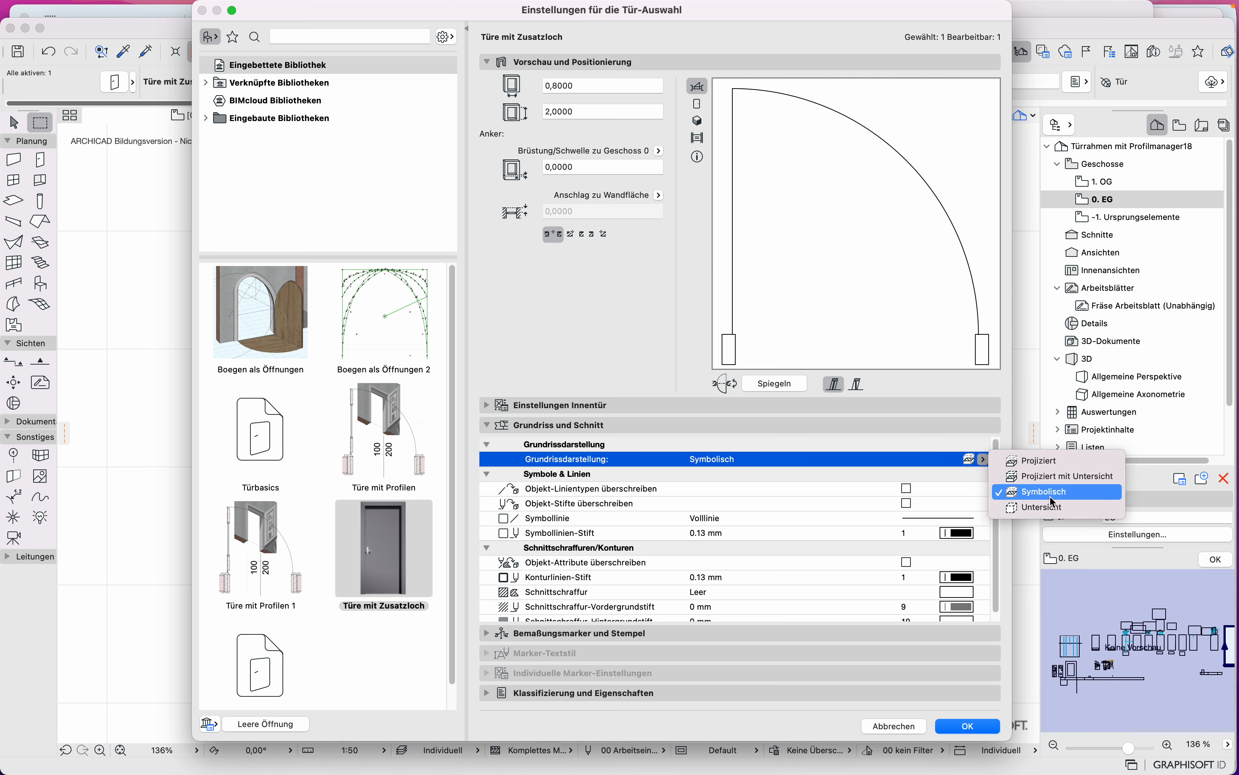
click(1067, 475)
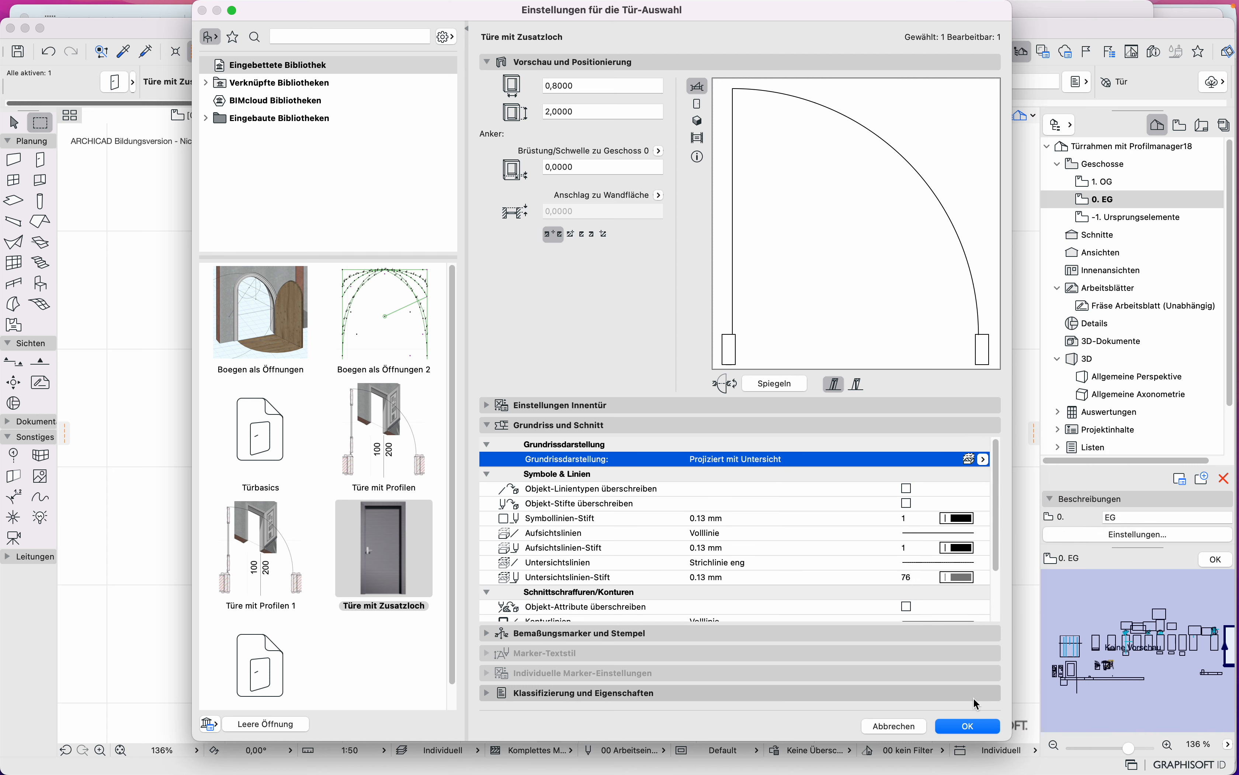
click(968, 726)
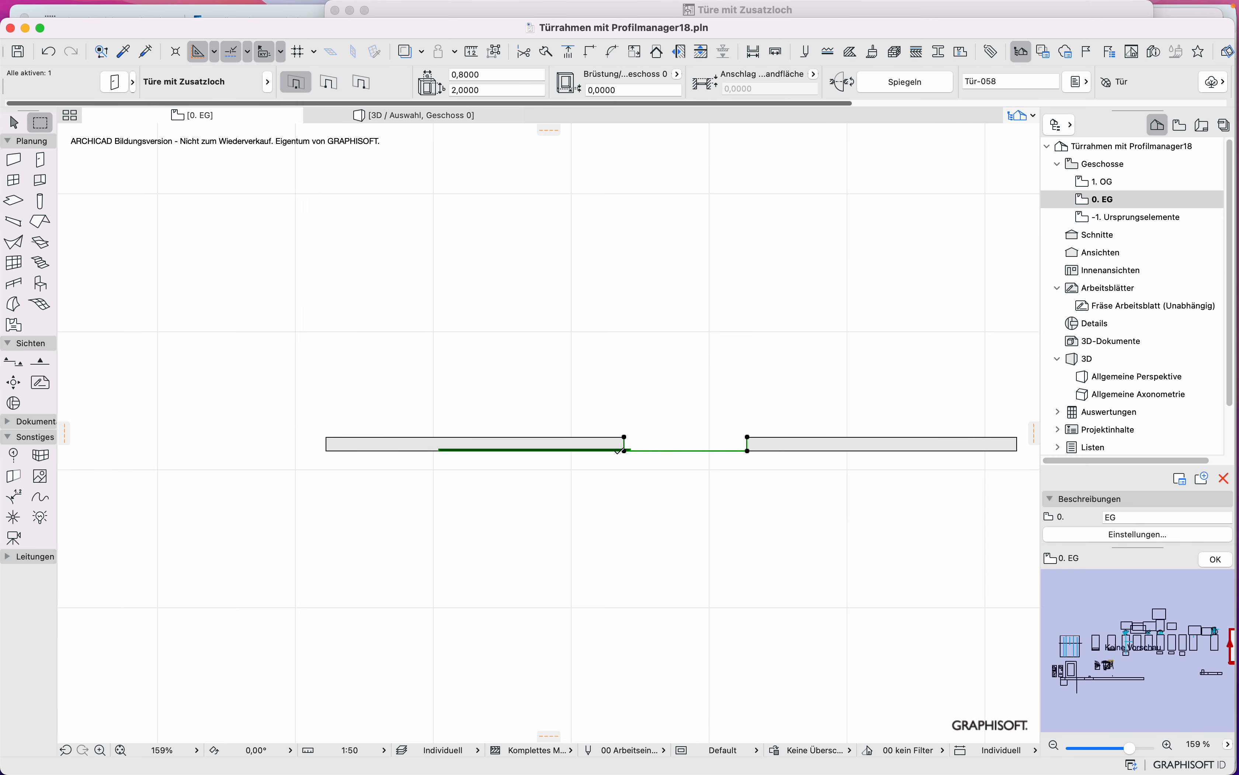
scroll(down, 3)
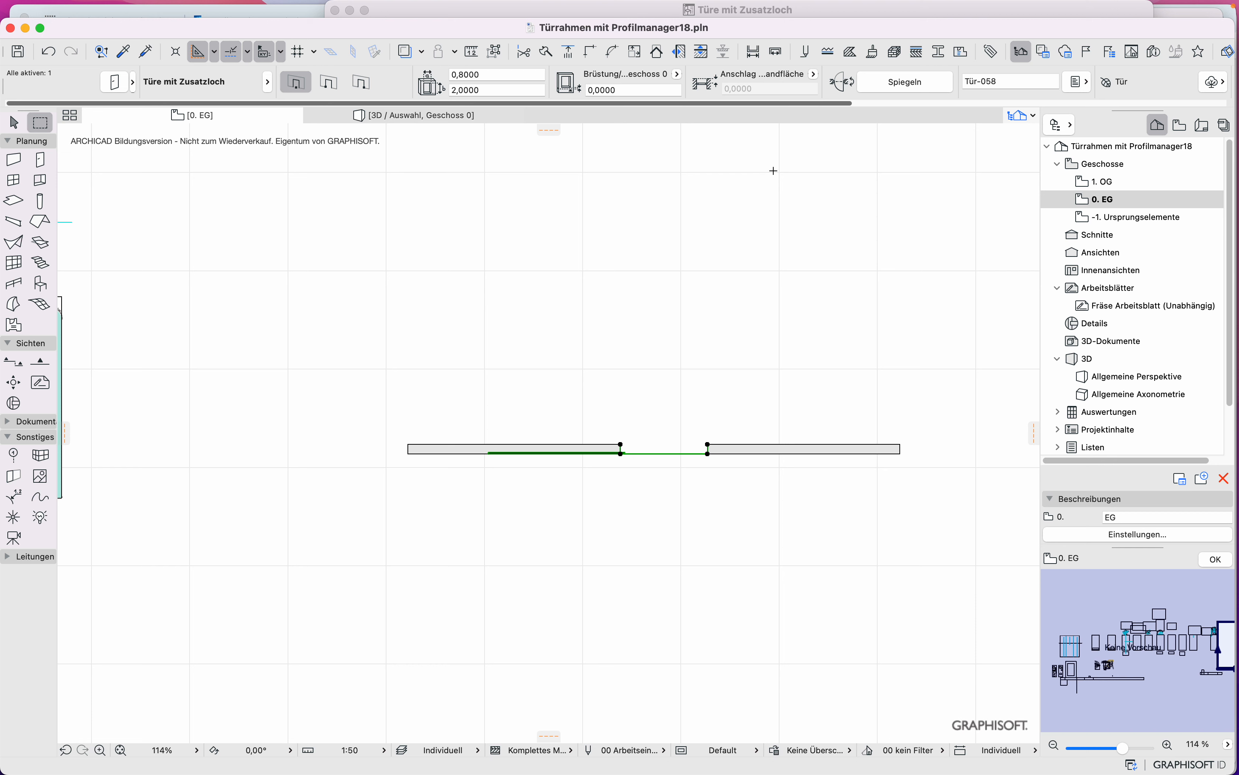